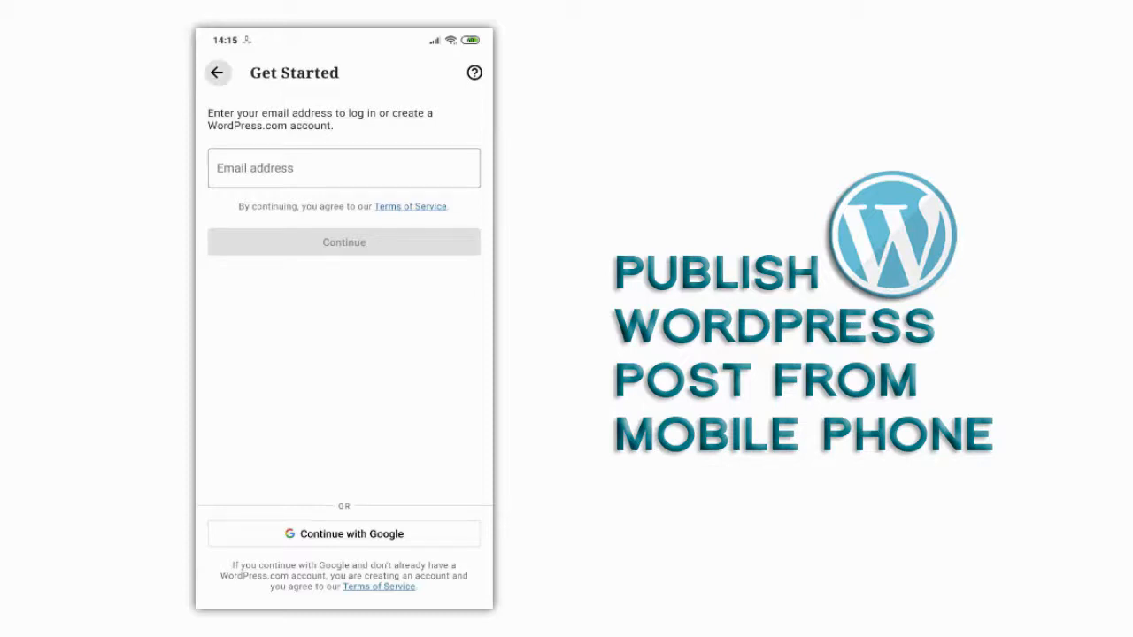
Log in to the designopage.com site using its address and account credentials
type("designopage.com")
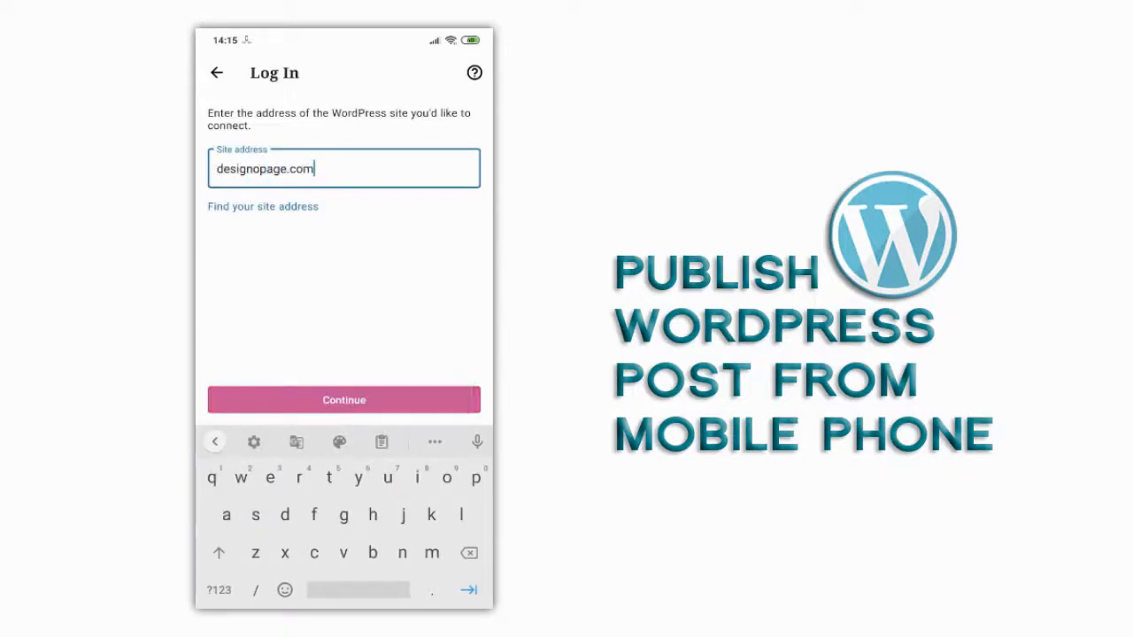
left_click(344, 399)
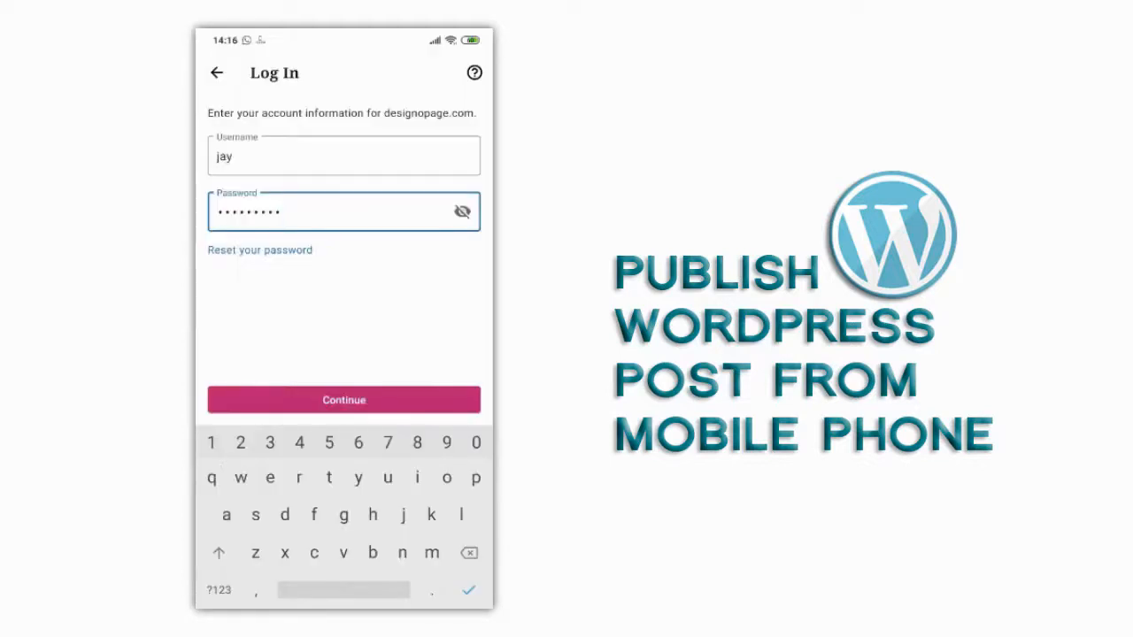
left_click(343, 399)
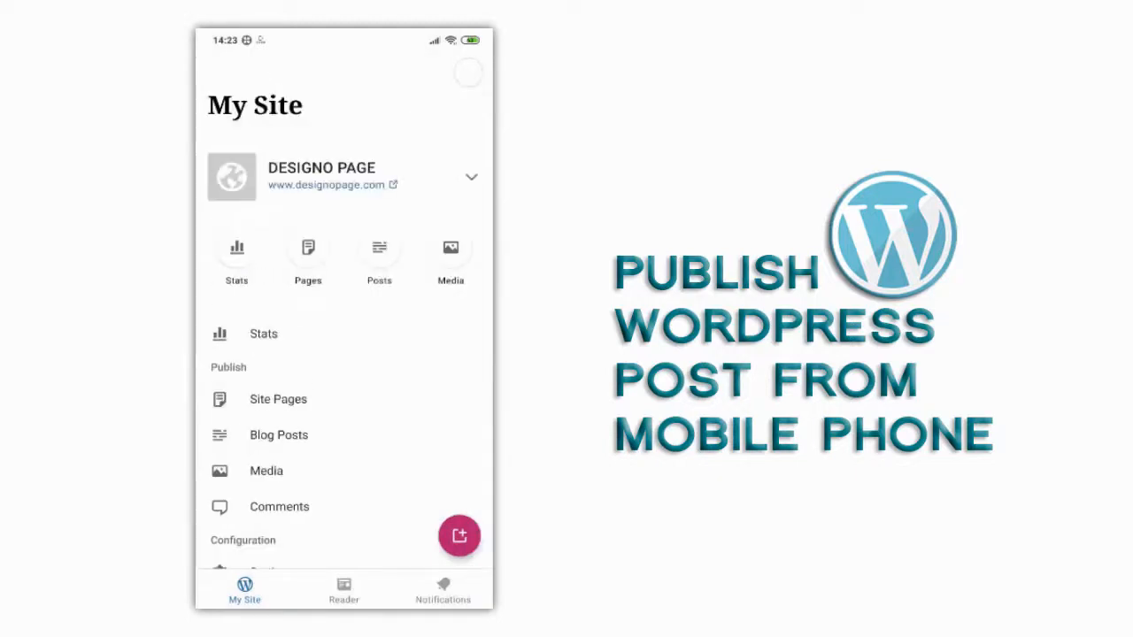
Open Blog Posts, browse the Drafts, Scheduled, Binned and Published lists, and start a new post
left_click(278, 434)
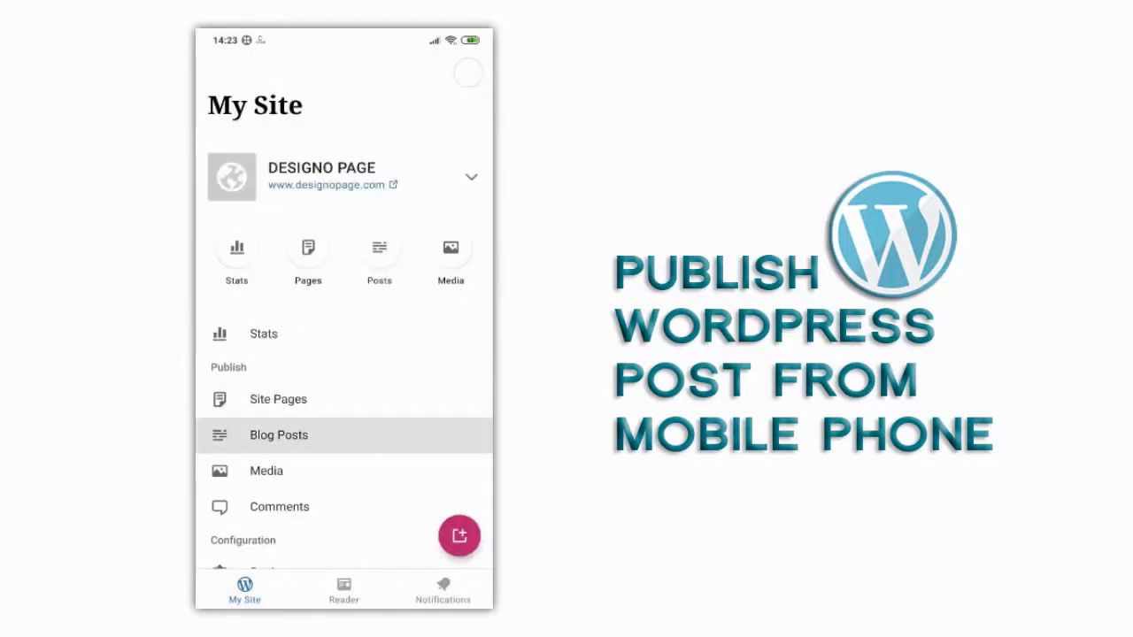
left_click(278, 435)
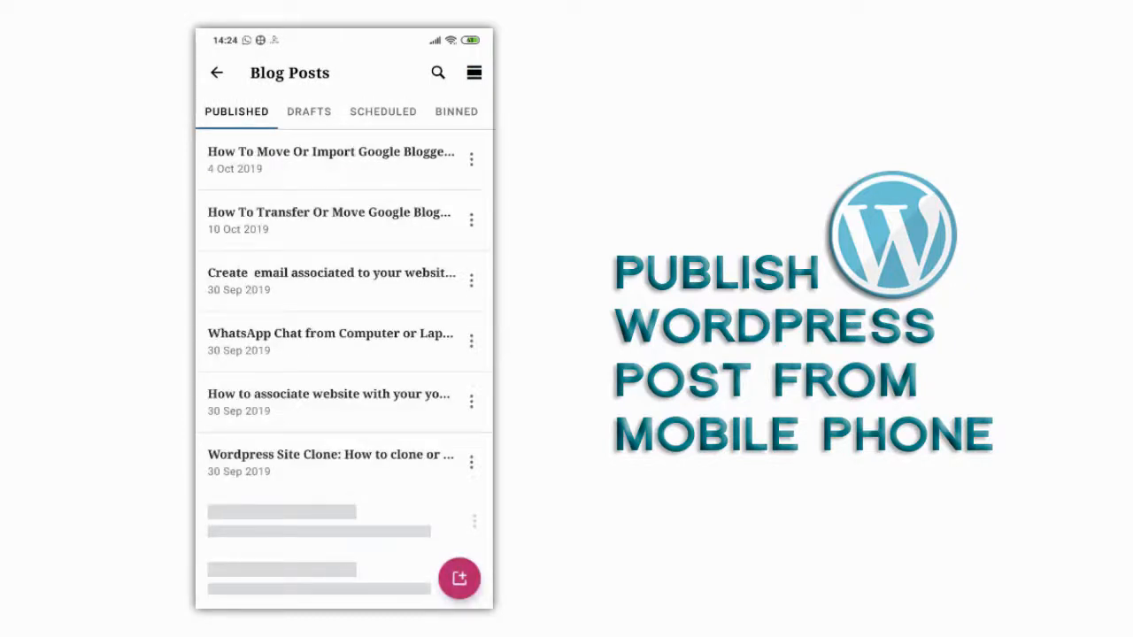
left_click(308, 111)
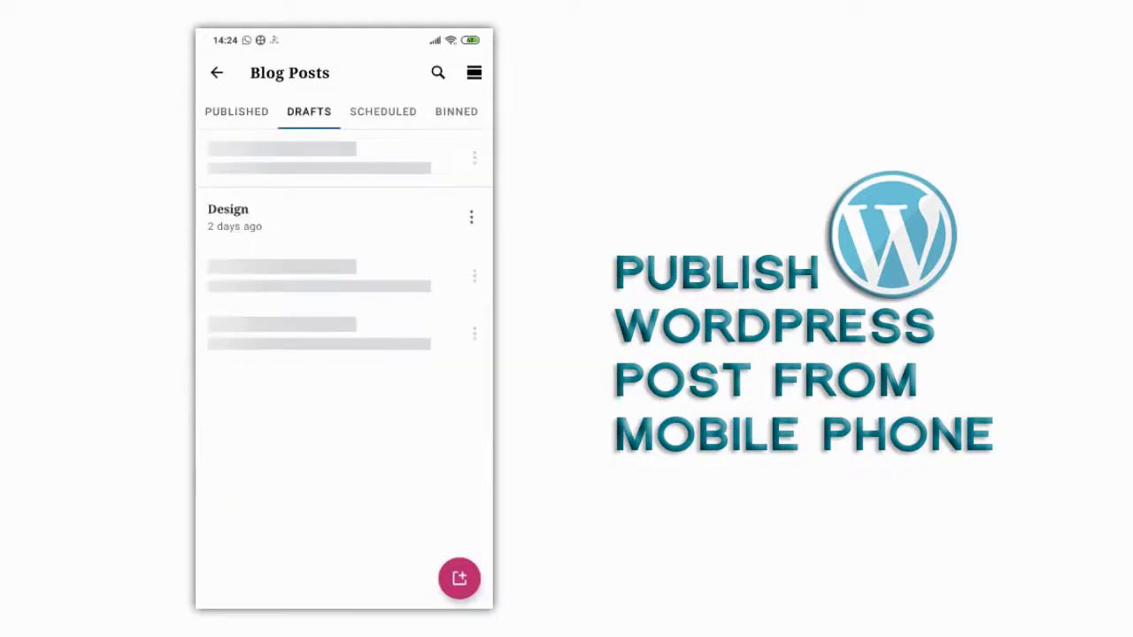
left_click(383, 112)
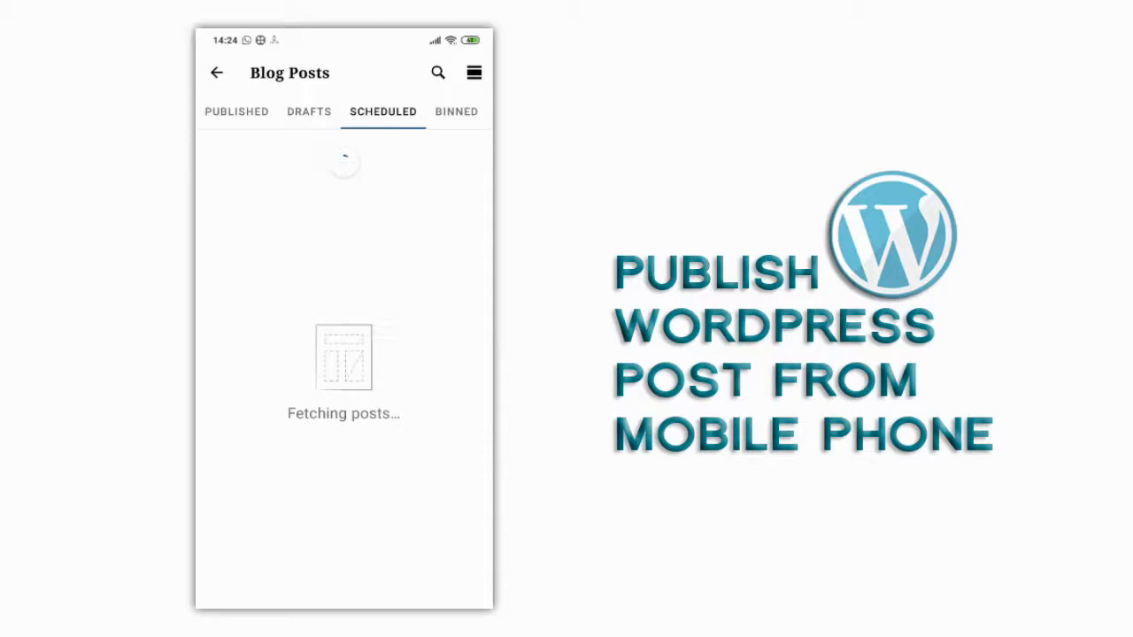
left_click(456, 110)
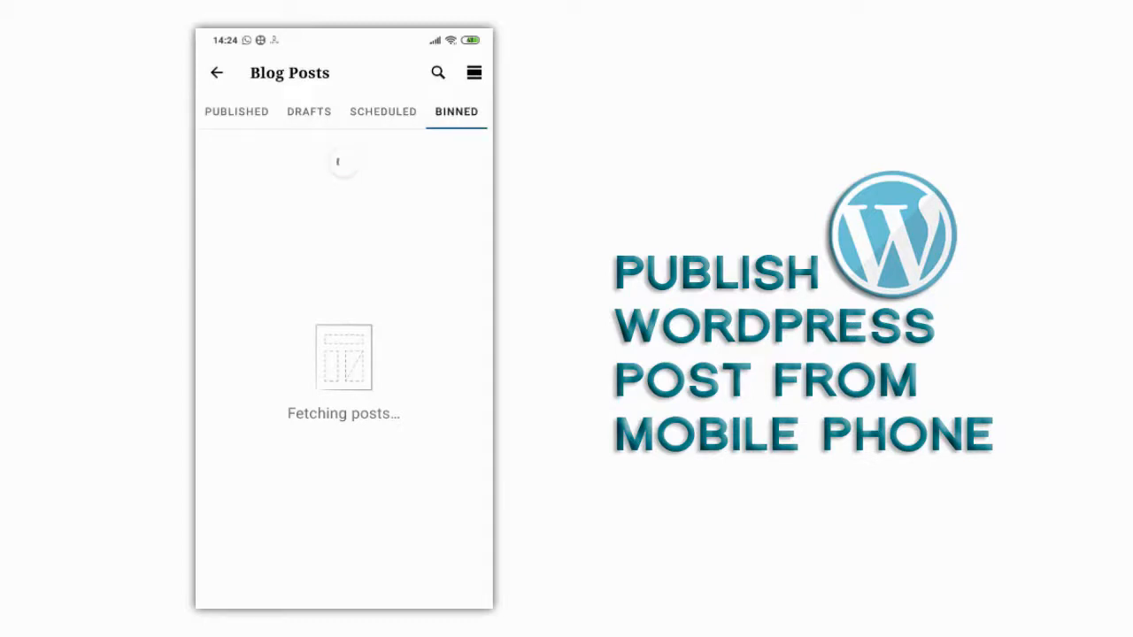
left_click(309, 112)
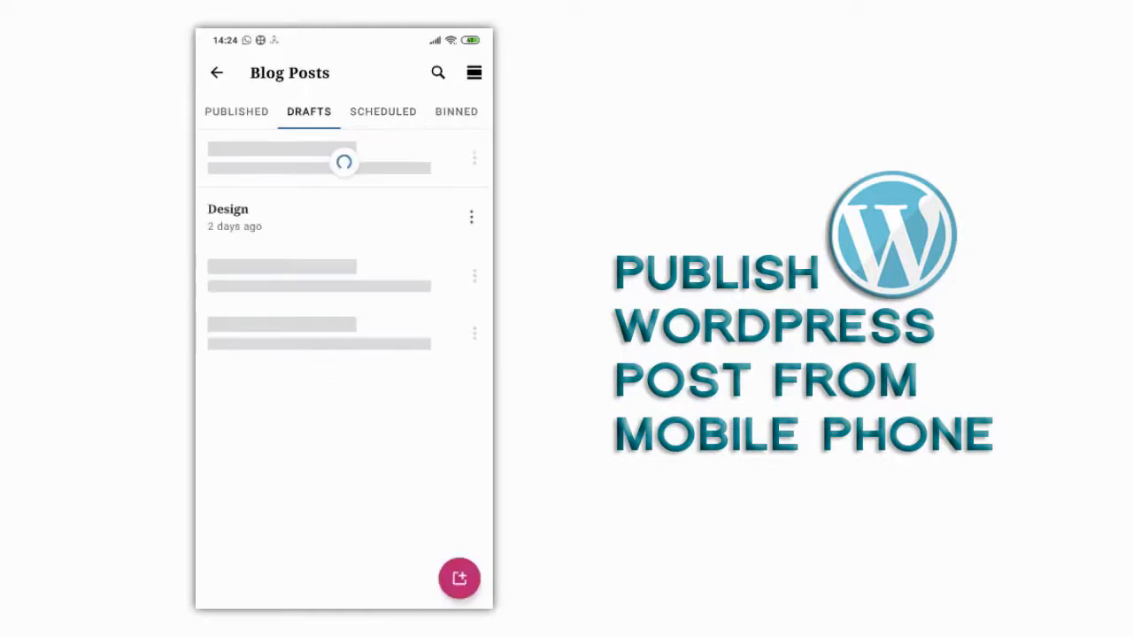
left_click(236, 110)
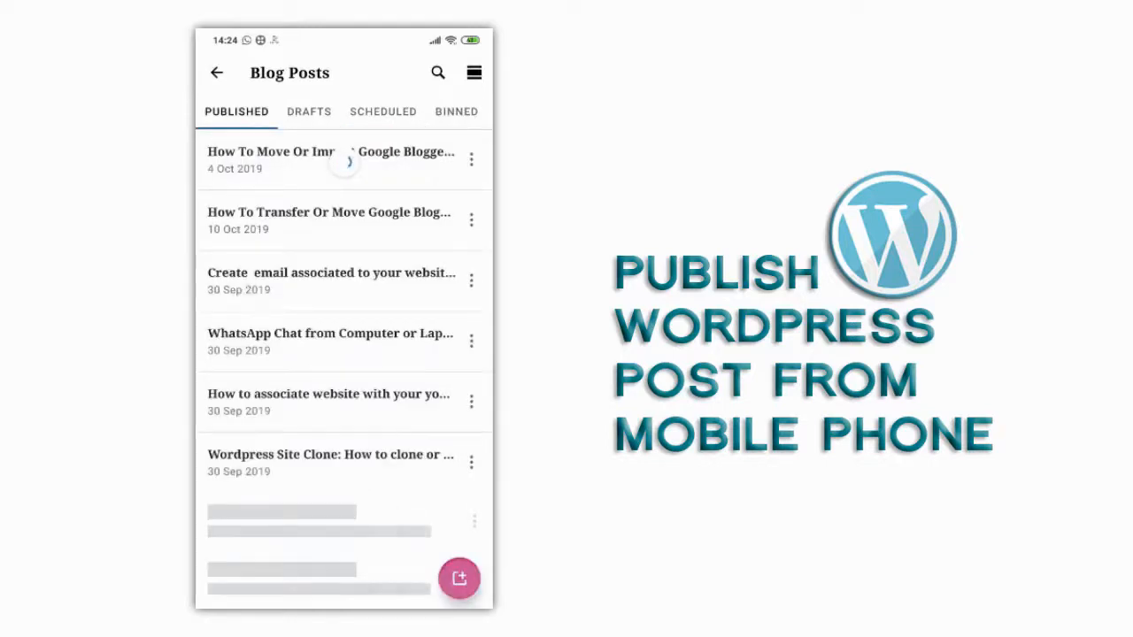
left_click(330, 159)
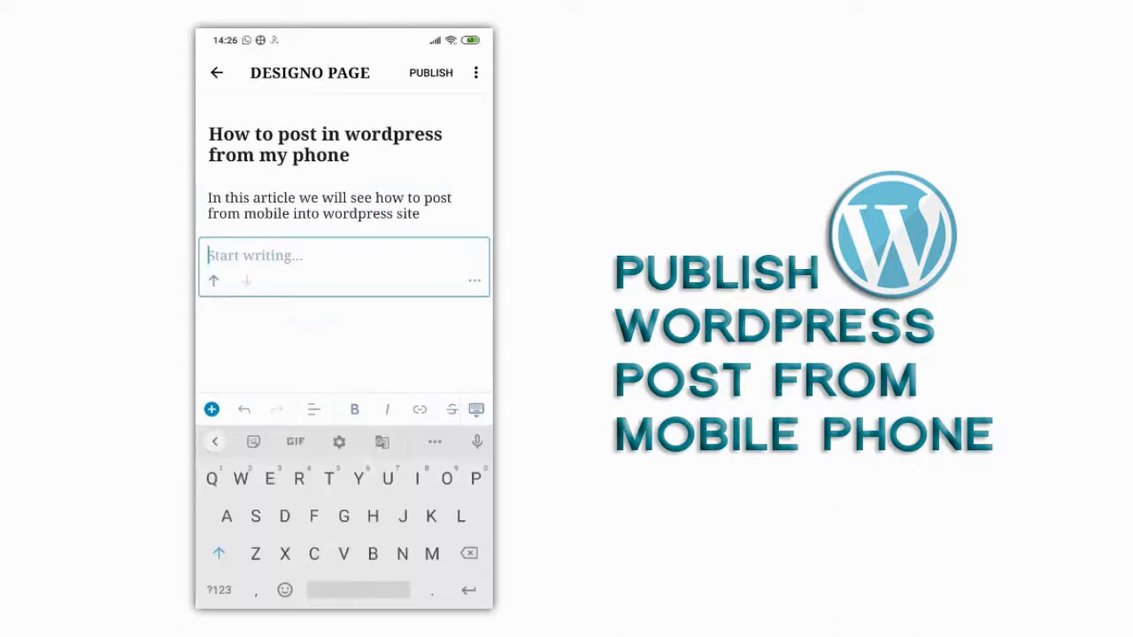
Insert an Image block after the intro with the padlock image from the WordPress Media Library
left_click(211, 409)
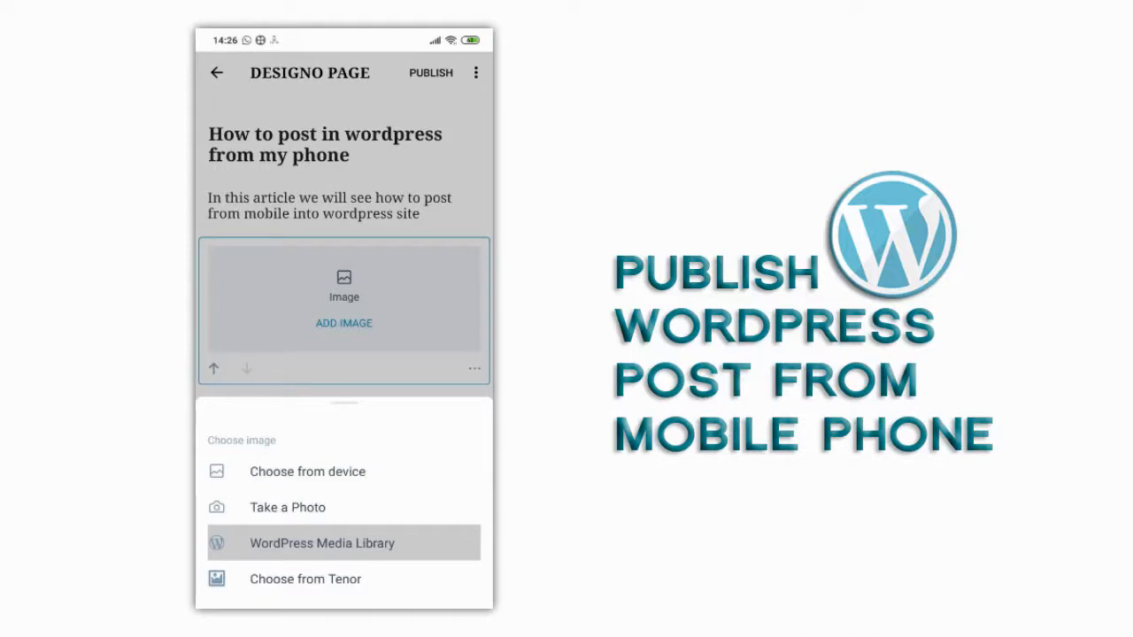
left_click(323, 542)
type("Security system")
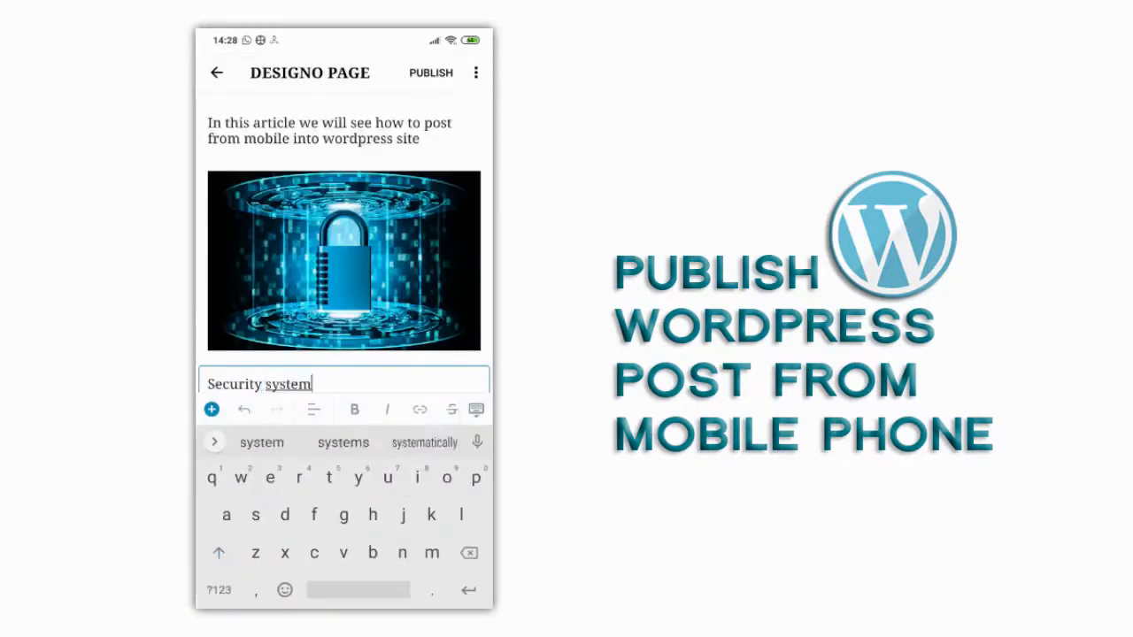
Make 'Security system' a heading, add a paragraph about safeguarding from hacking, and open publish options
double_click(258, 383)
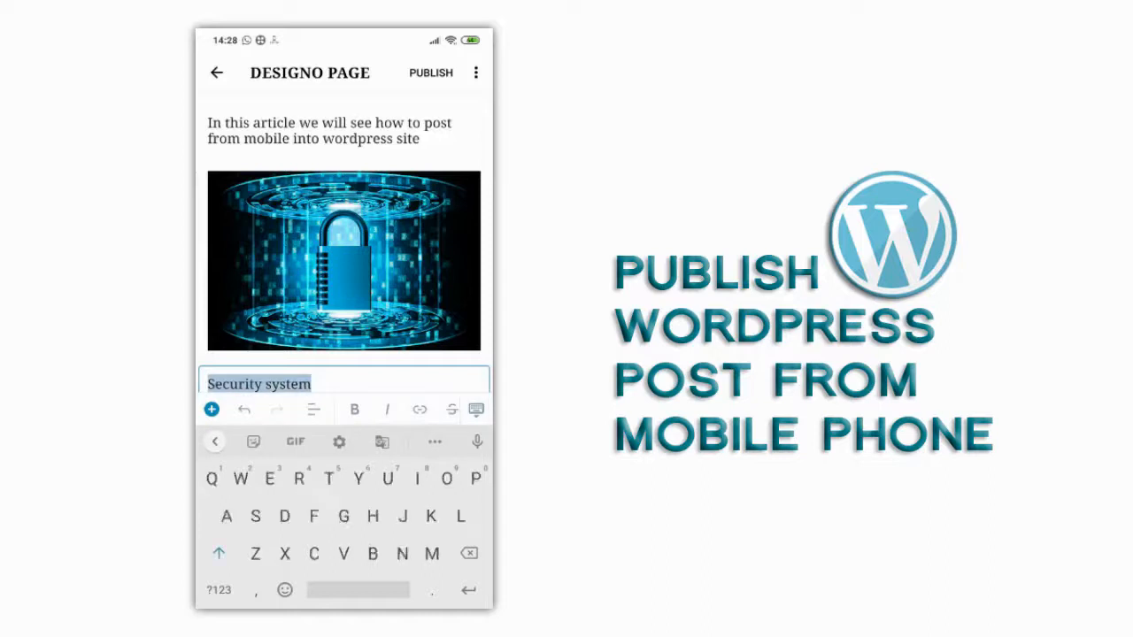
left_click(354, 408)
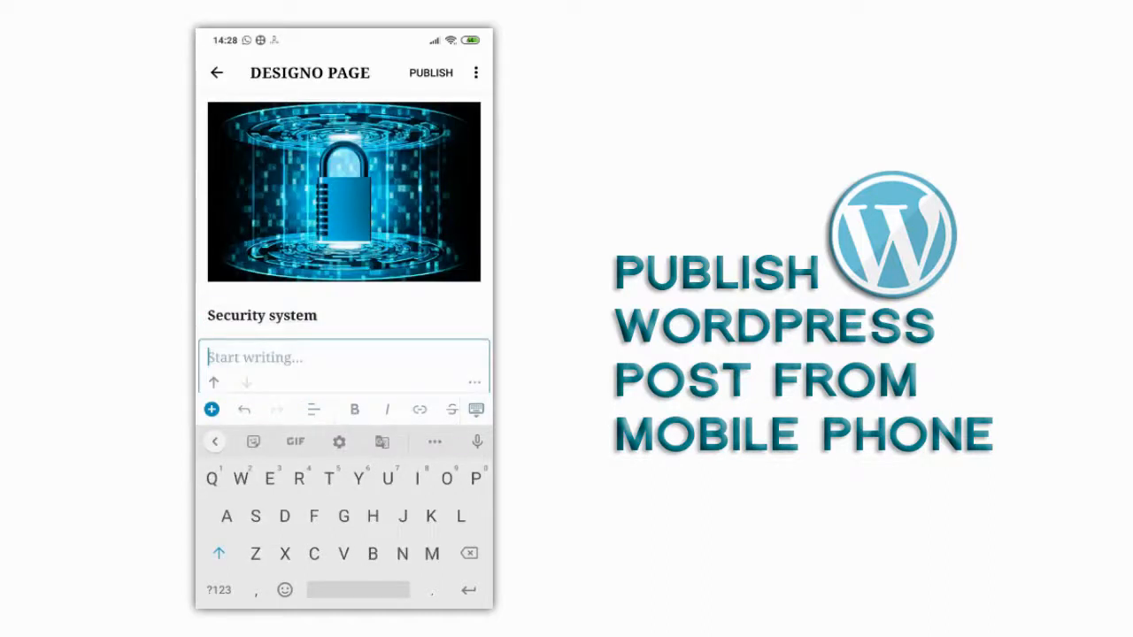
type("Security system for any organisation is very vital to safe guard from hacking or virus attack")
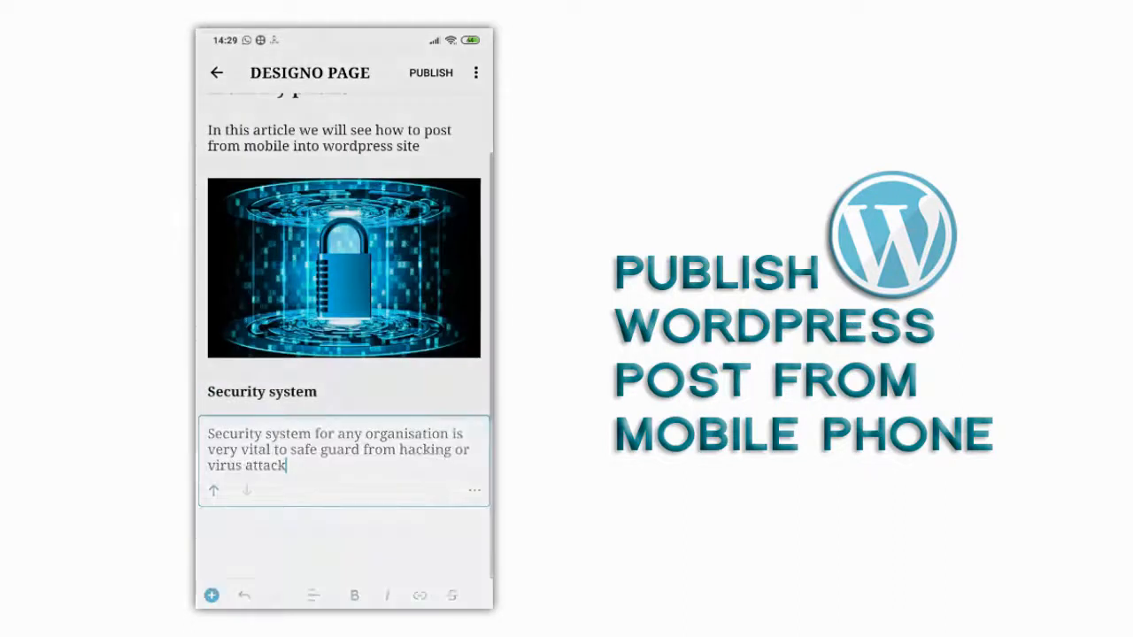
left_click(430, 73)
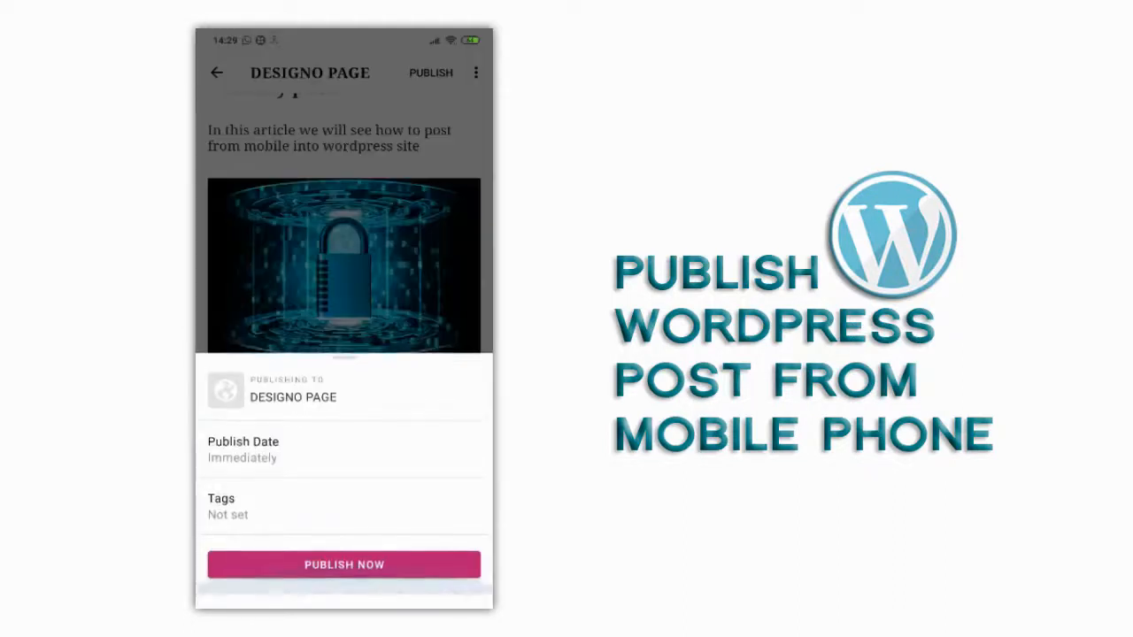
Add the tags 'security system, virus attacks, hack safety' and publish the post immediately
left_click(244, 448)
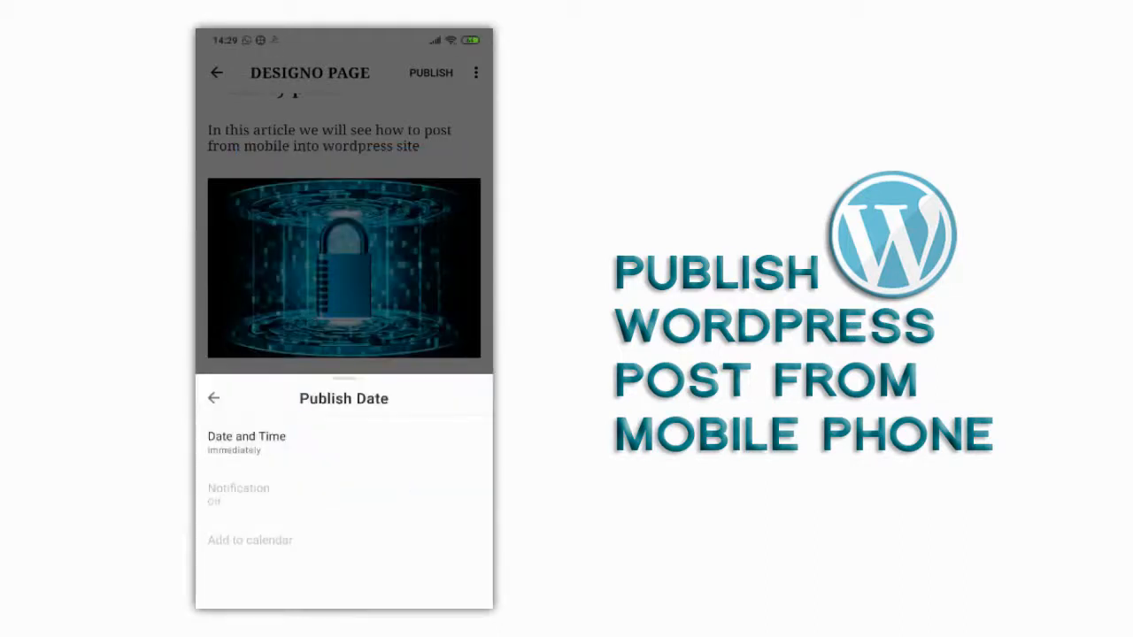
left_click(213, 398)
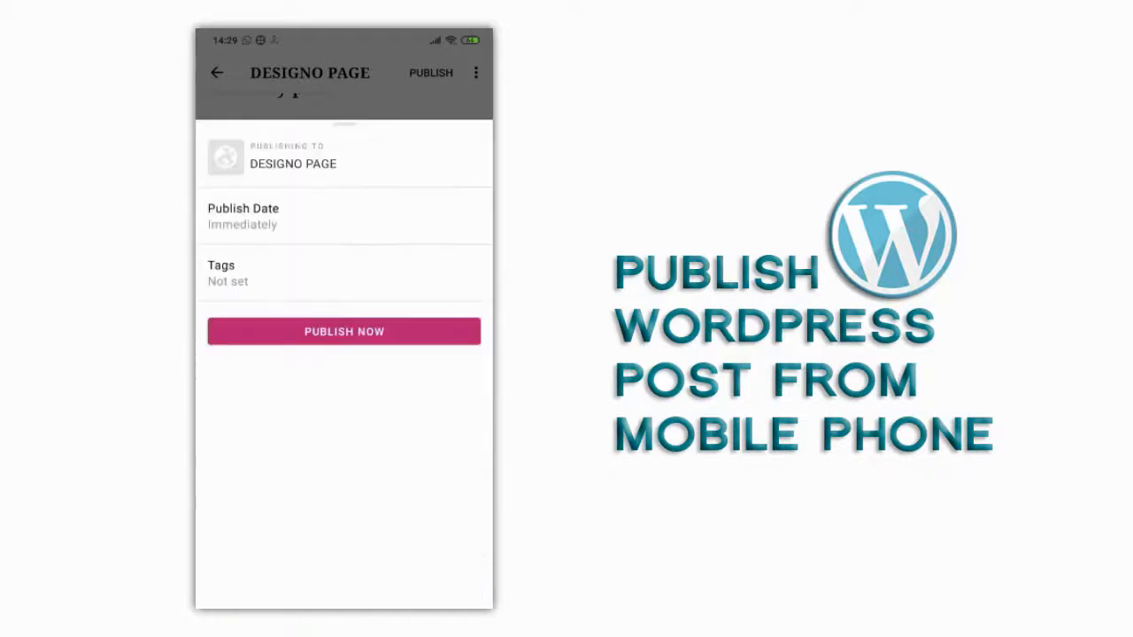
type("secu")
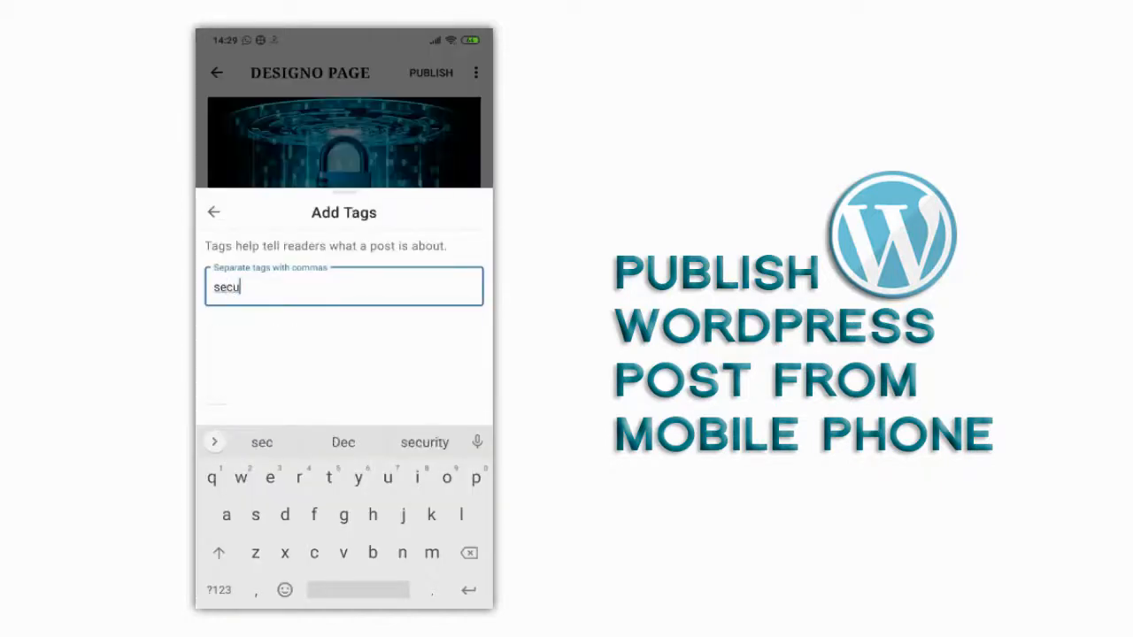
type("security system, virus attacks, hack safety")
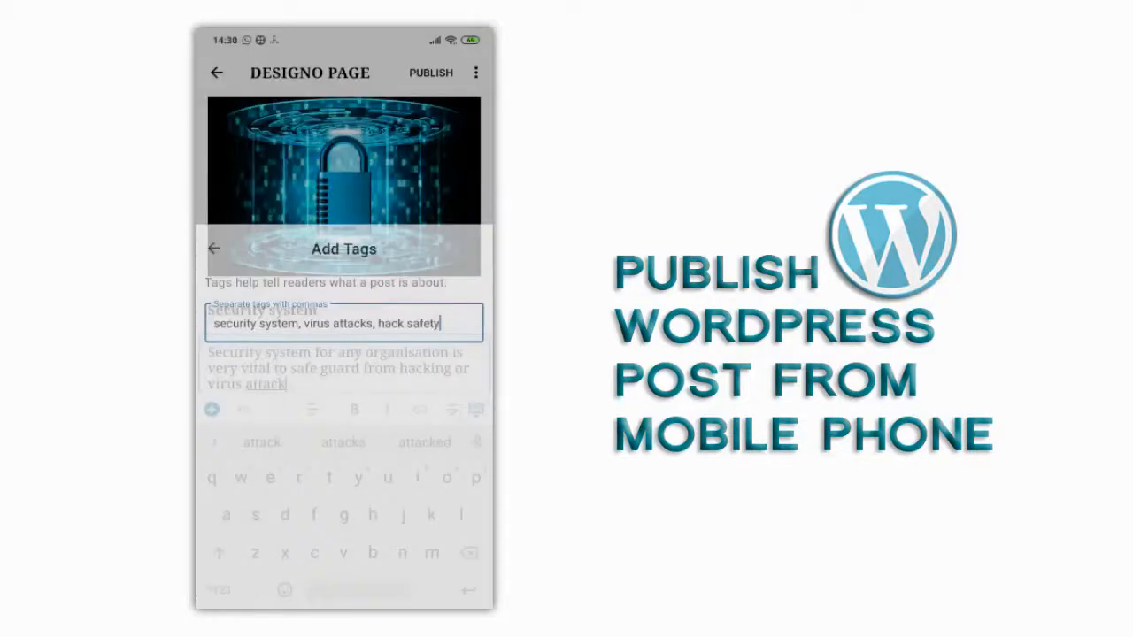
left_click(431, 72)
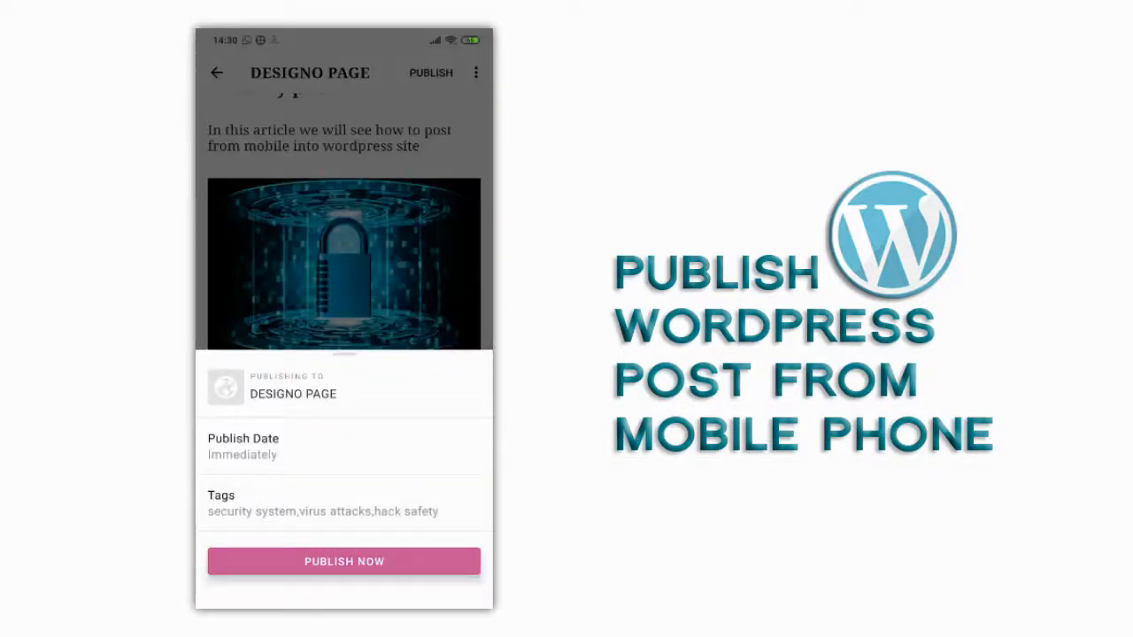
left_click(343, 561)
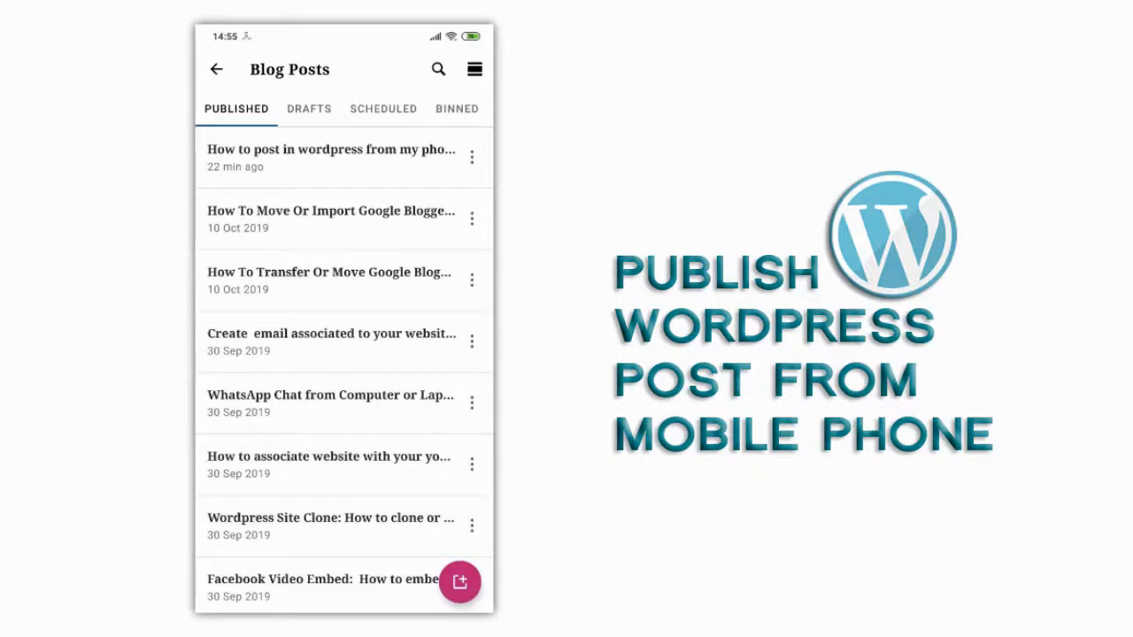
Open 'How to post in wordpress from my phone' from the top of the Published list
left_click(330, 157)
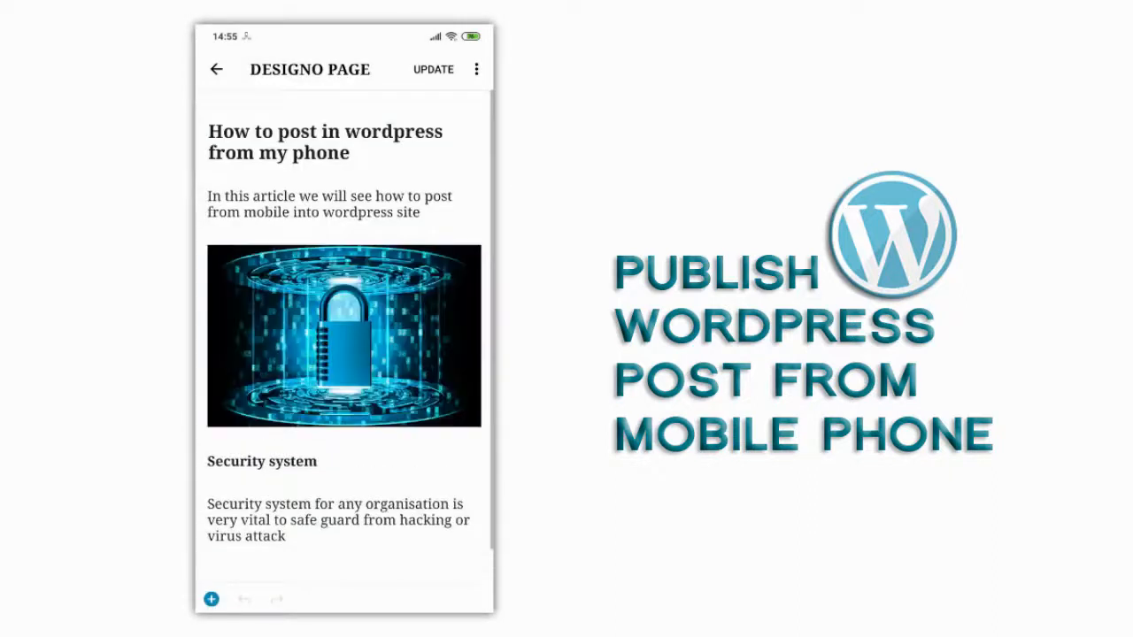